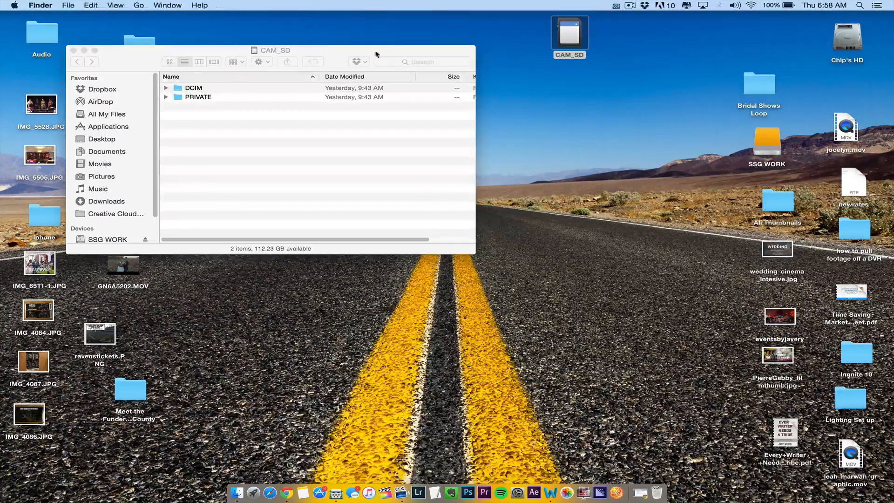
Reopen the CAM_SD card and show the AVCHD package's contents.
left_click_drag(271, 50, 326, 25)
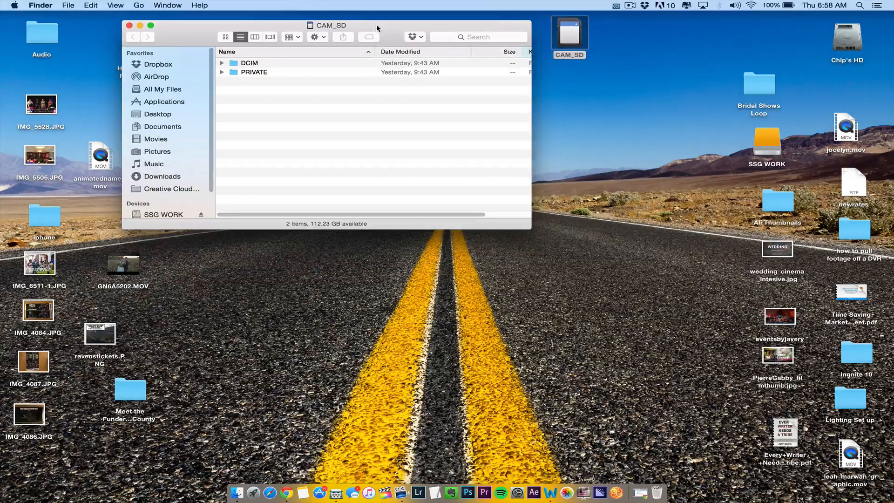
mouse_move(656, 88)
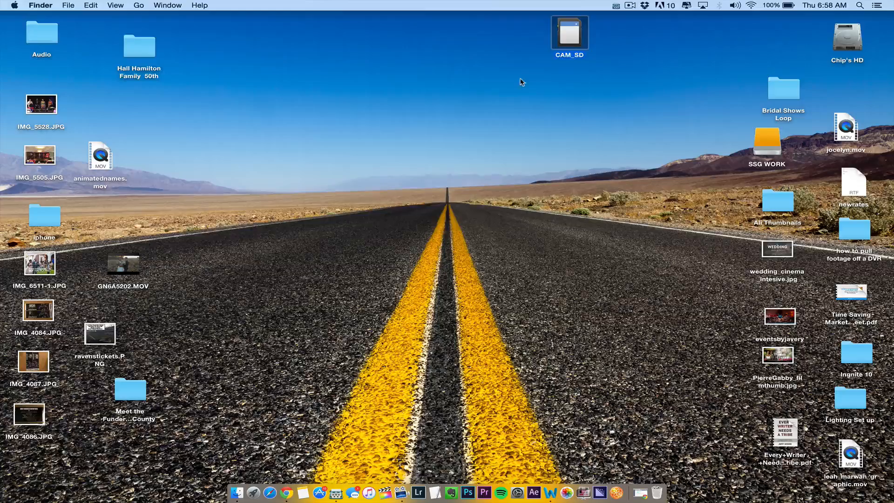
double_click(570, 31)
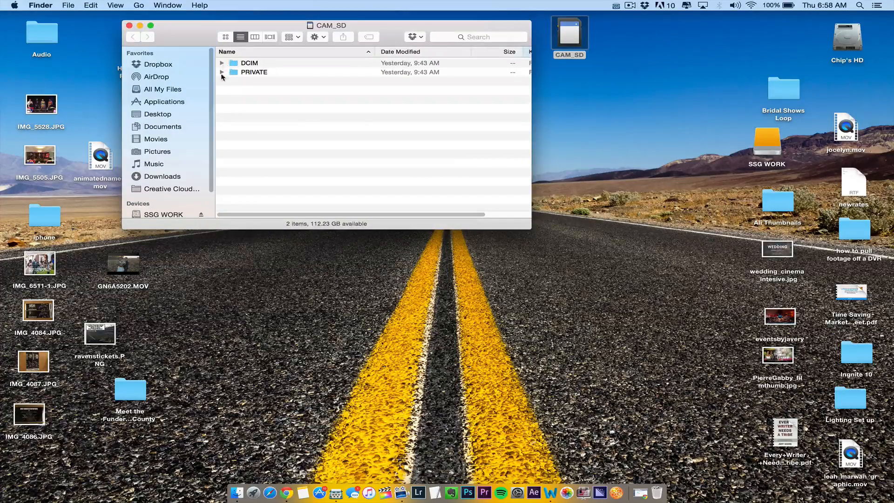
right_click(263, 81)
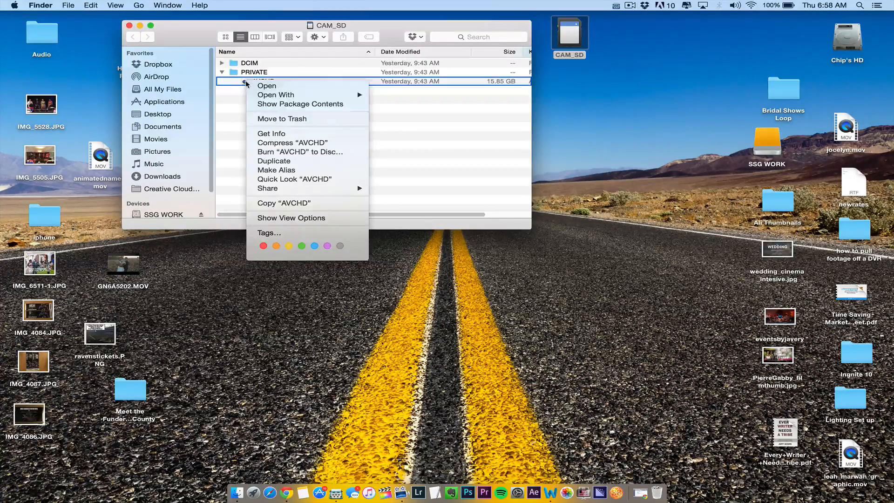
left_click(395, 143)
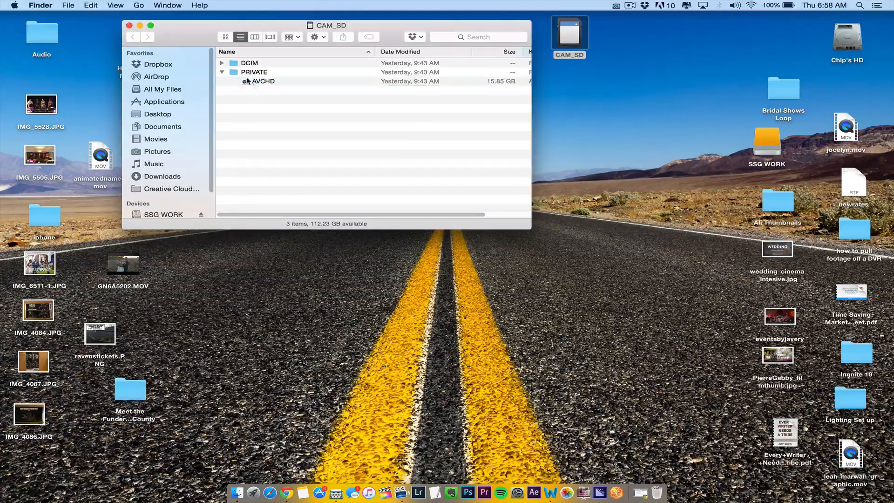
double_click(263, 81)
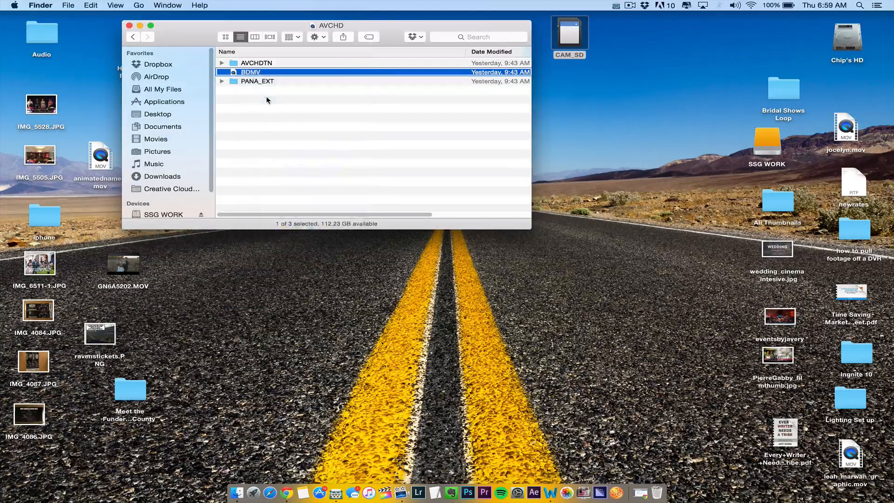
Go into BDMV and reveal the four MTS clips inside the STREAM folder.
double_click(250, 72)
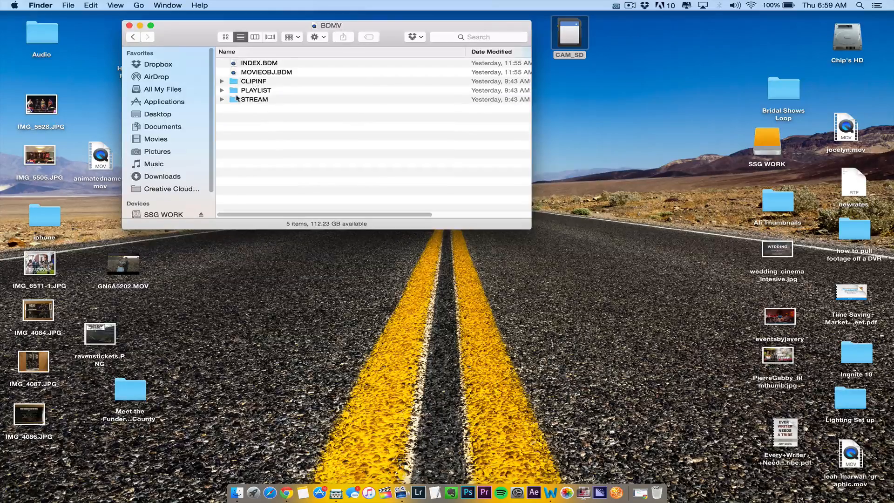
left_click(222, 99)
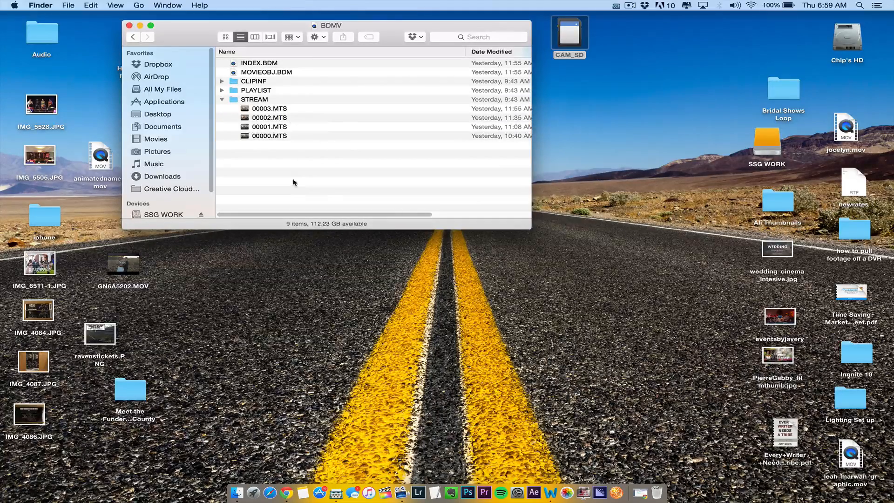
left_click(767, 142)
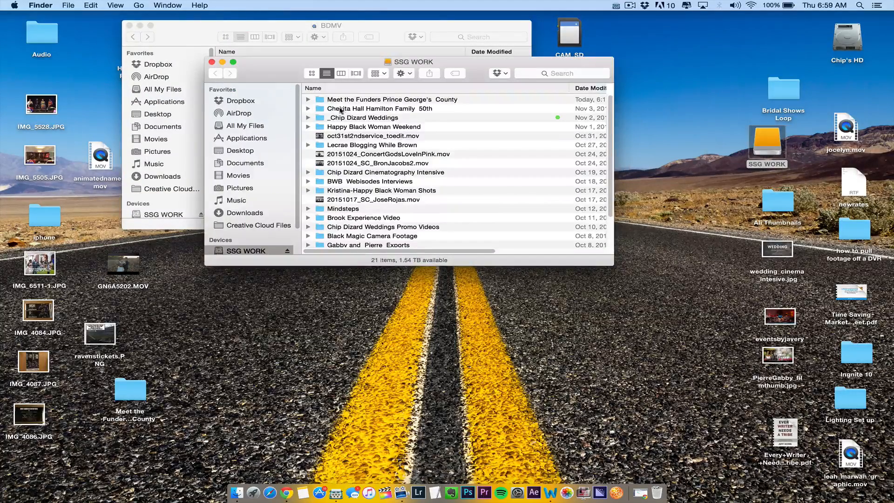
Open the Meet the Funders project folder and return the card window to its top level.
double_click(390, 99)
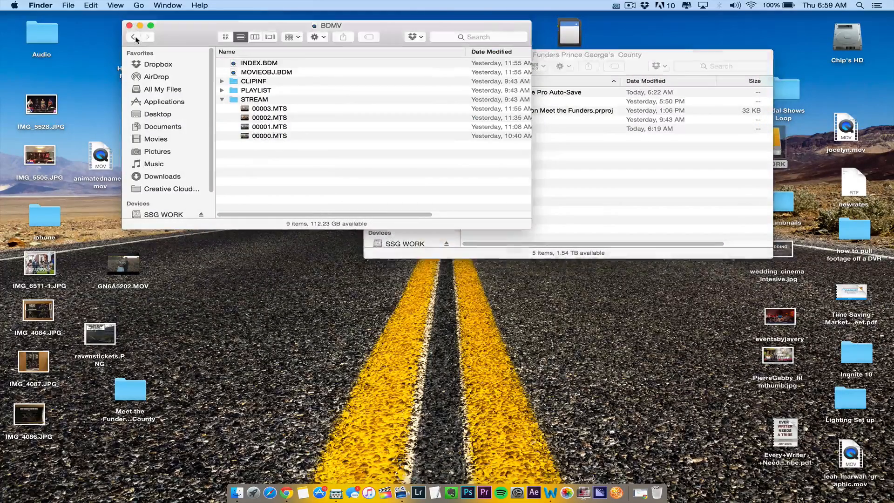
left_click(134, 37)
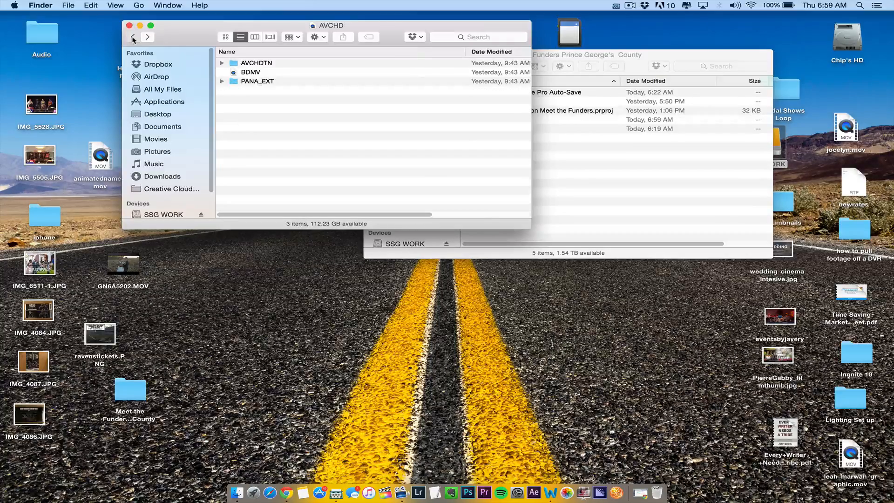
left_click(135, 37)
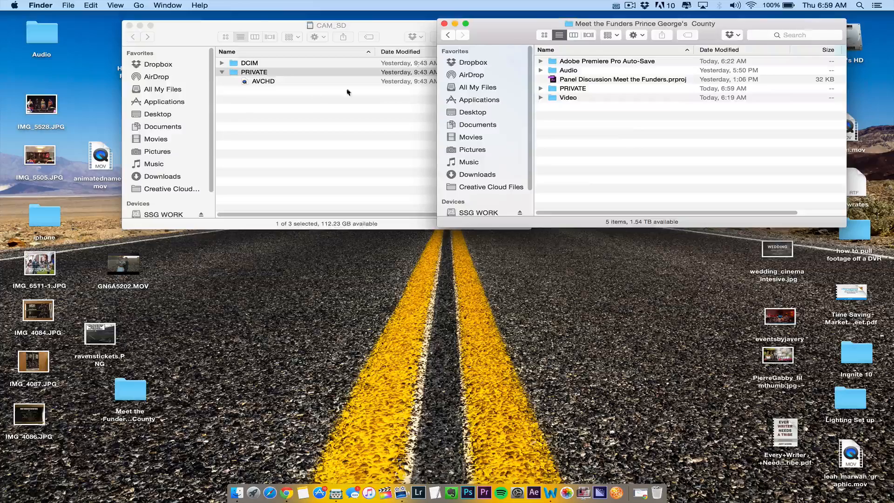
mouse_move(667, 95)
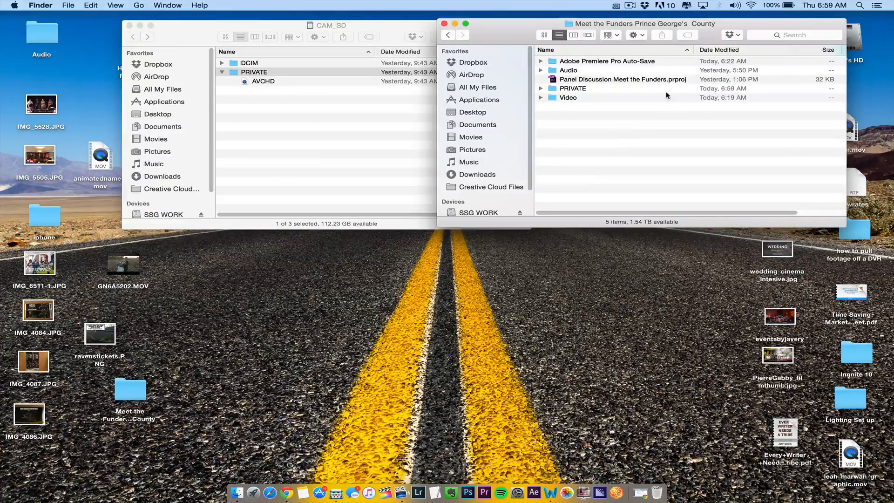
mouse_move(585, 90)
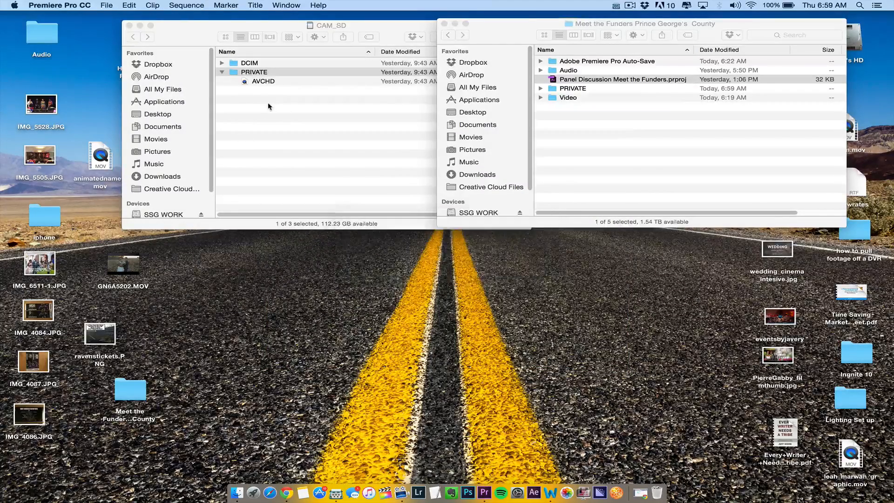
mouse_move(693, 156)
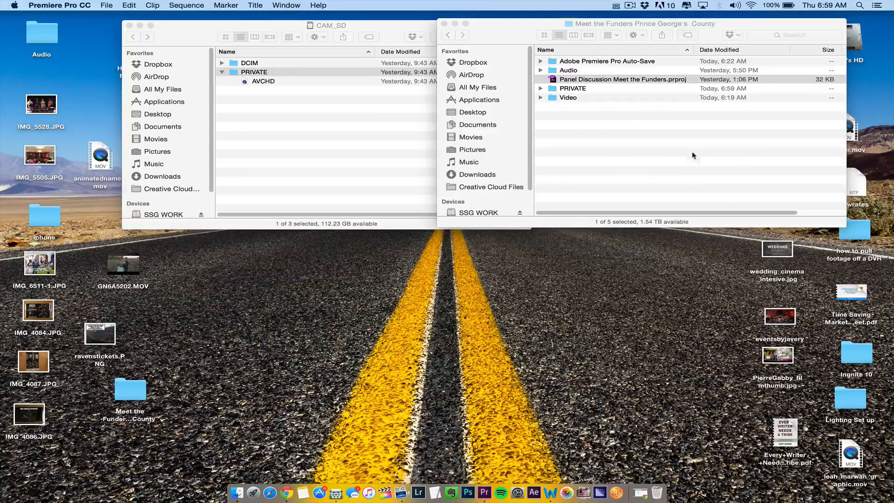
Launch Panel Discussion Meet the Funders.prproj from the project folder.
double_click(622, 79)
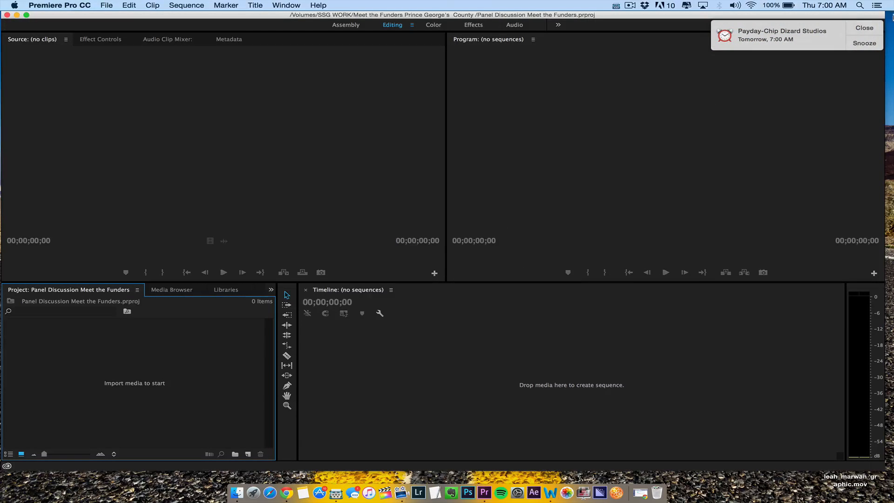
Dismiss the reminder and browse Local Drives to the SSG WORK 1 drive in Media Browser.
left_click(863, 28)
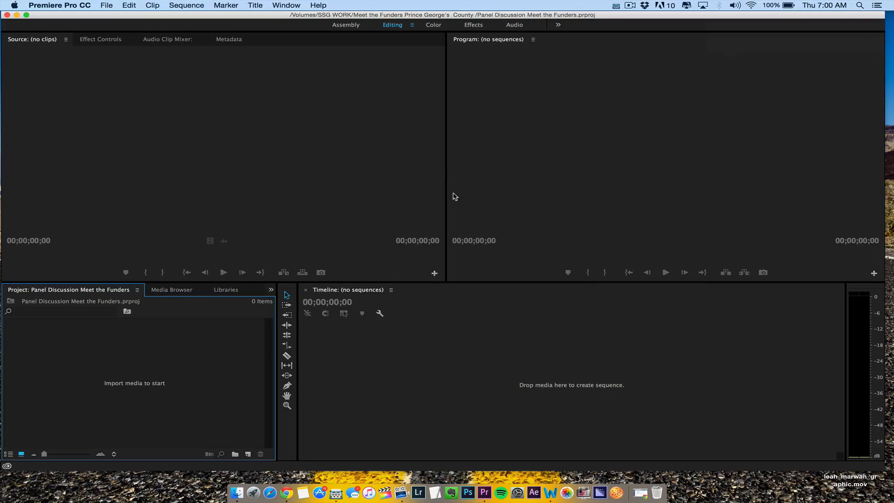
mouse_move(155, 320)
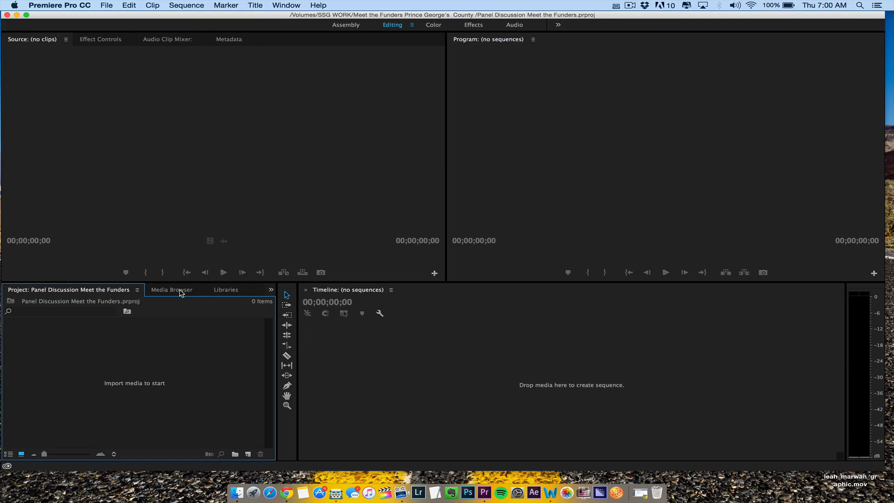
left_click(172, 289)
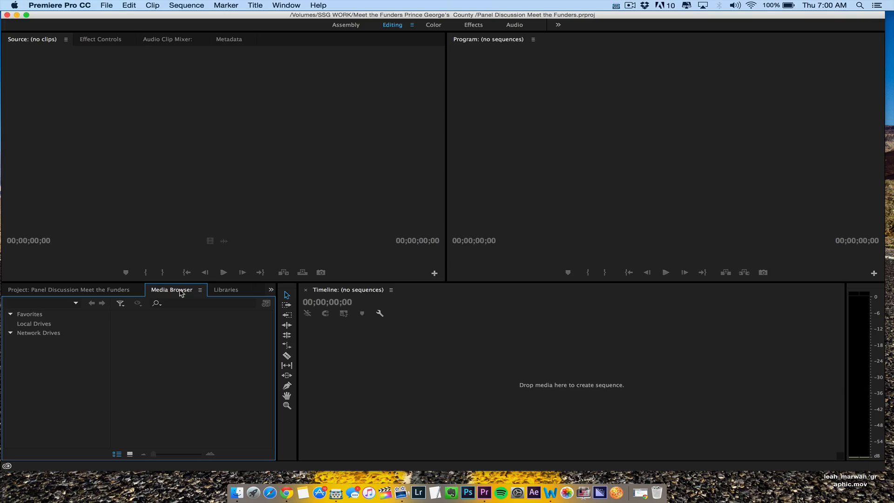
mouse_move(81, 313)
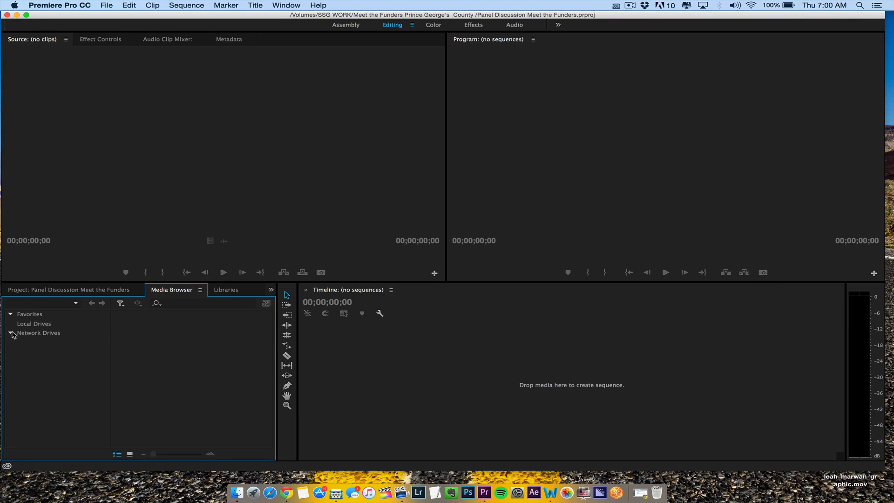
left_click(34, 324)
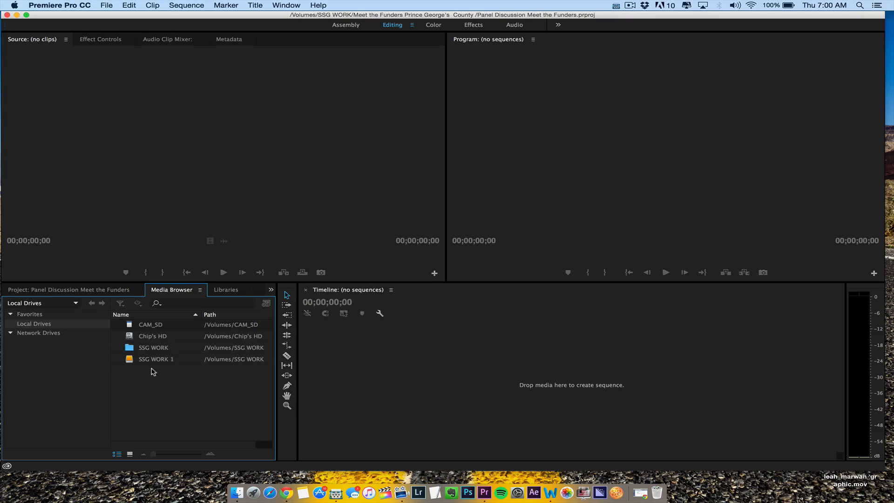
double_click(156, 360)
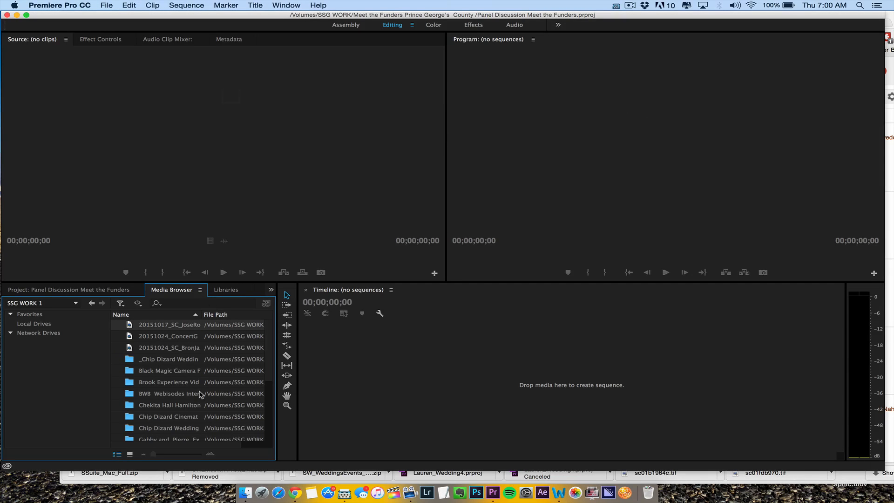
mouse_move(272, 356)
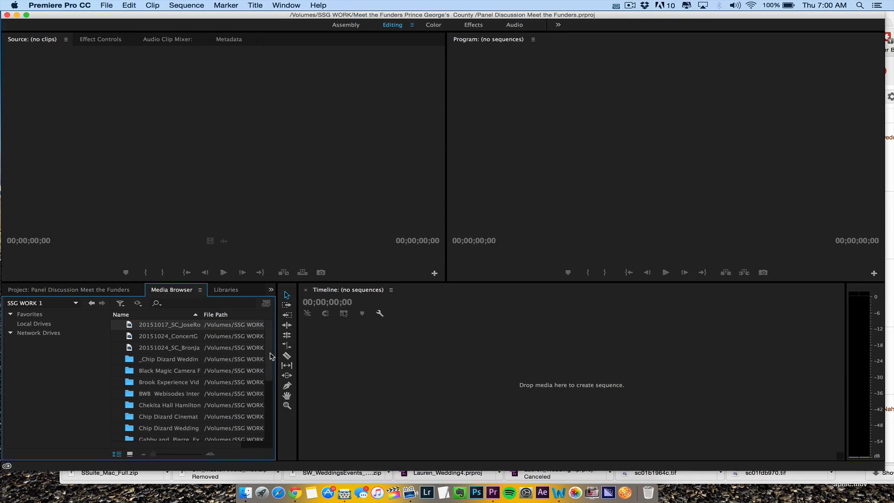
Locate and open the Meet the Funders project folder on SSG WORK 1.
scroll("down", 3)
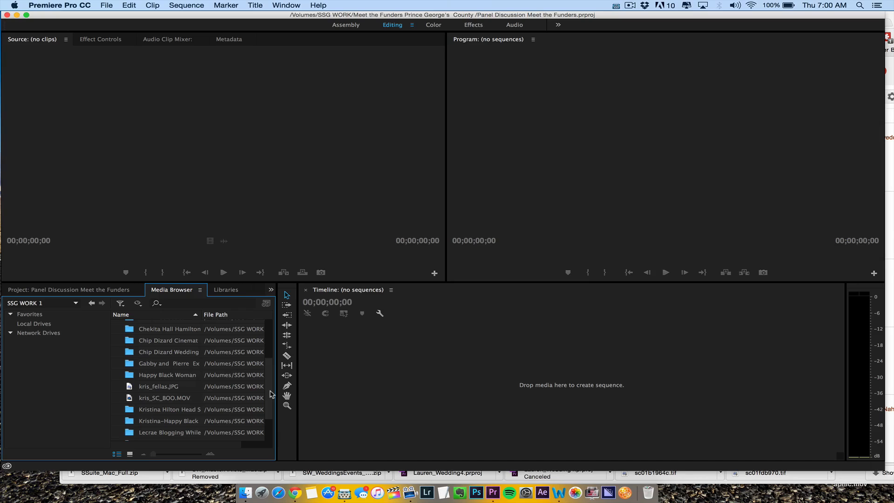
scroll("down", 3)
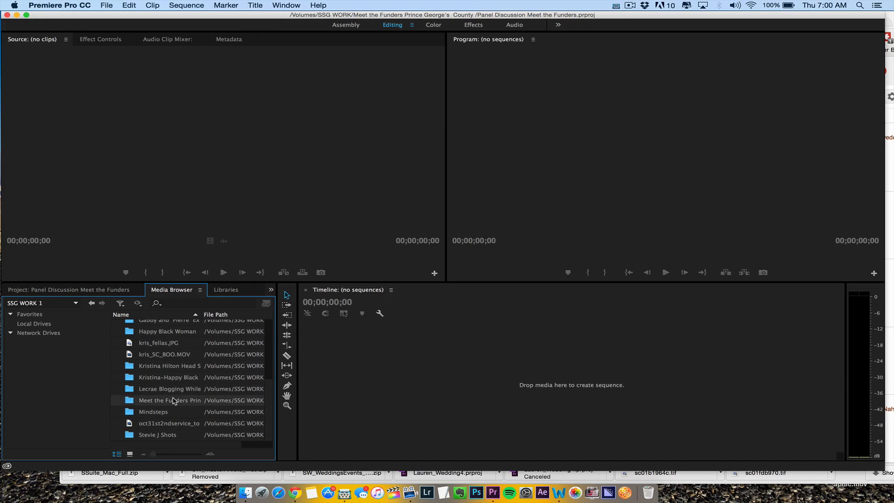
double_click(169, 401)
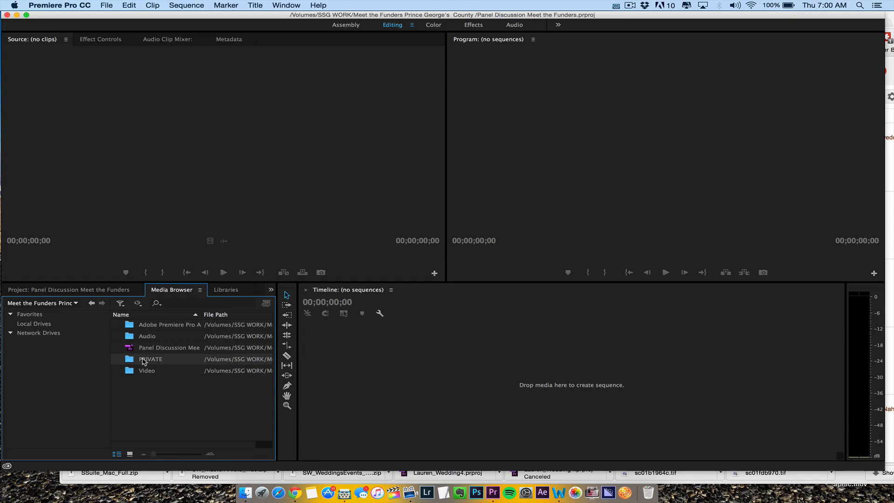
Import the 00000 clip from the card and show it in the Project panel.
double_click(150, 359)
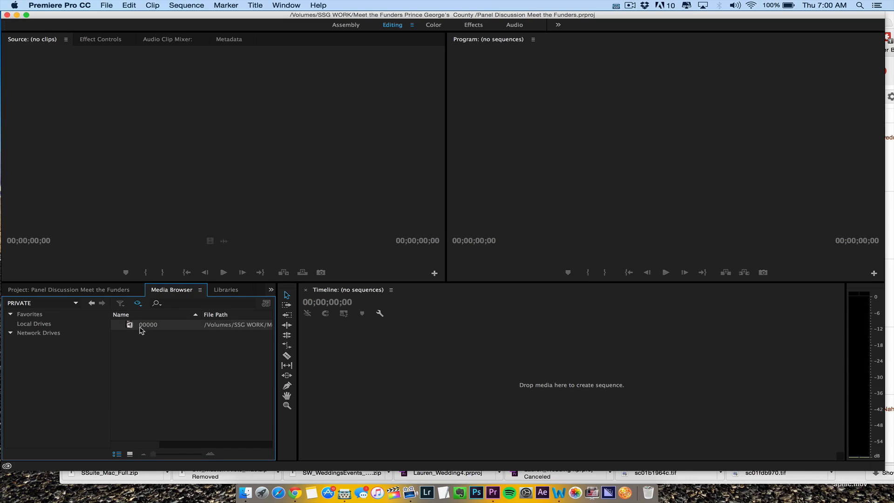
right_click(142, 325)
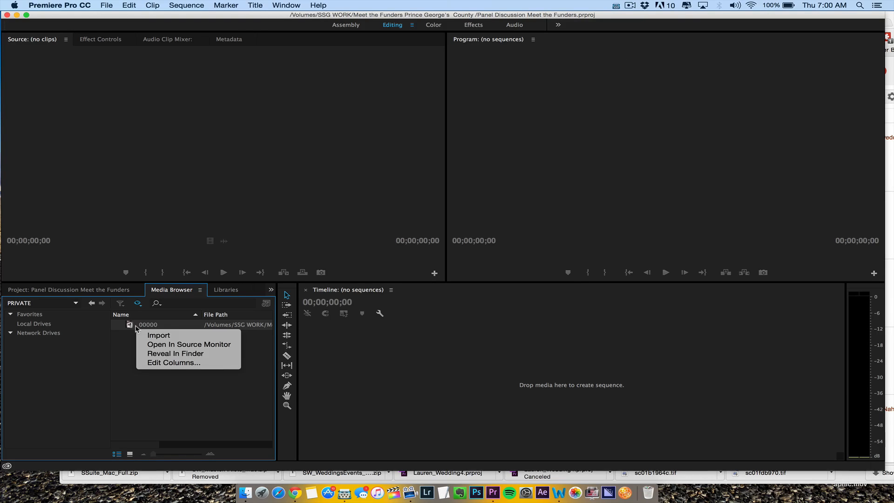
mouse_move(159, 453)
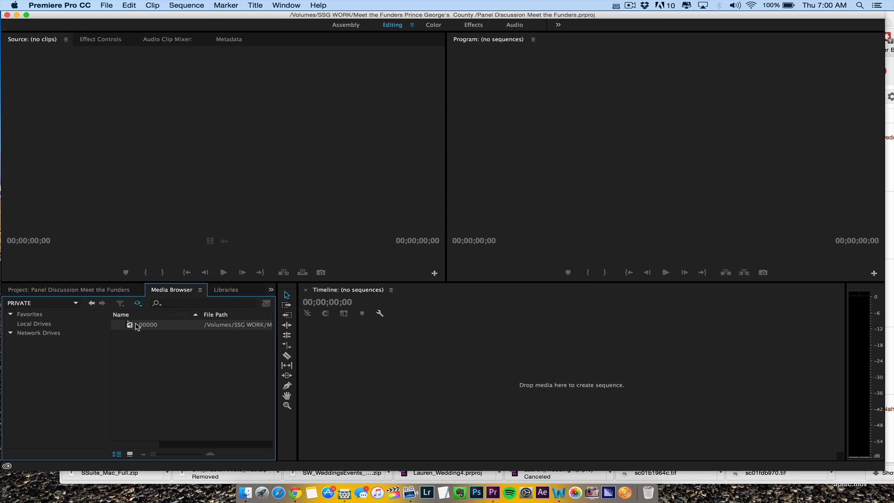
double_click(147, 324)
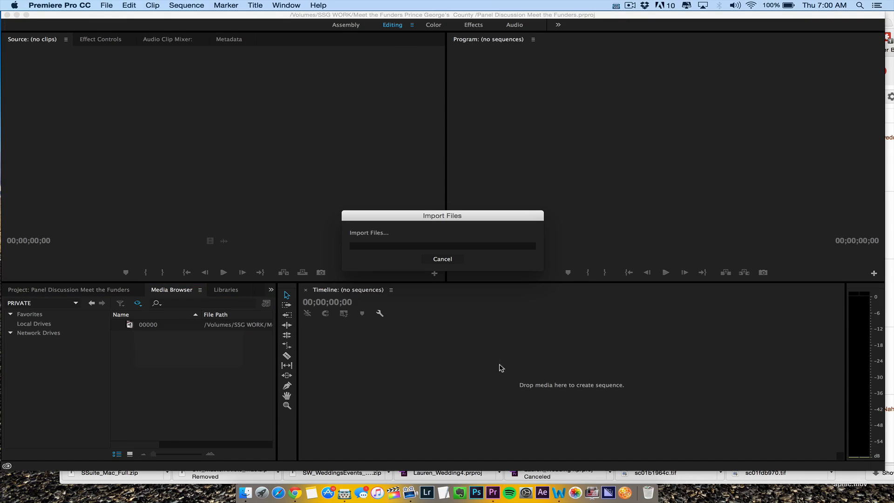
left_click(442, 258)
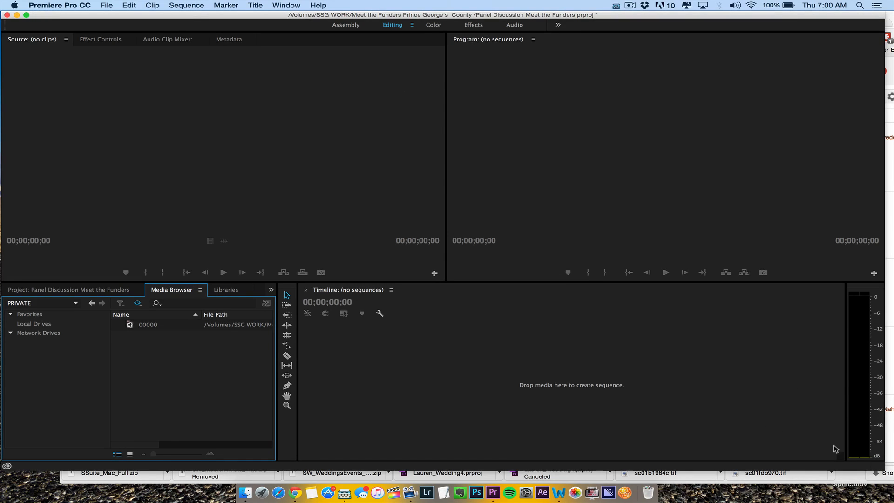
left_click(67, 289)
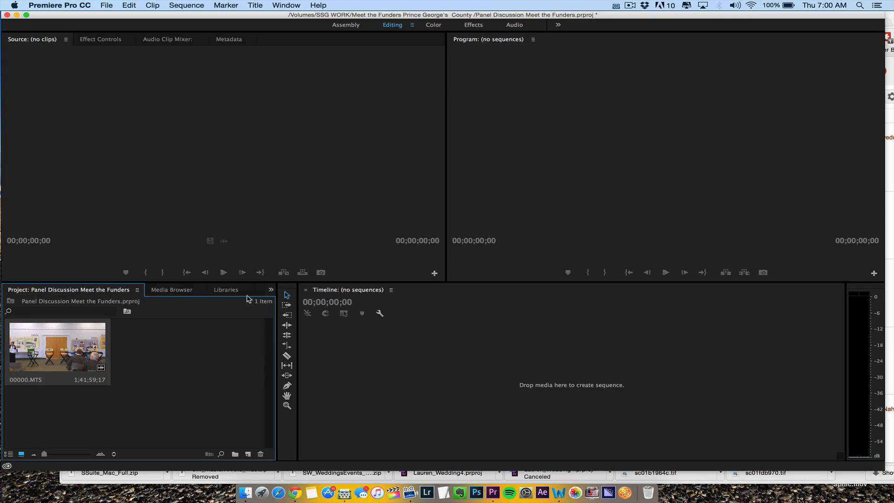
mouse_move(469, 374)
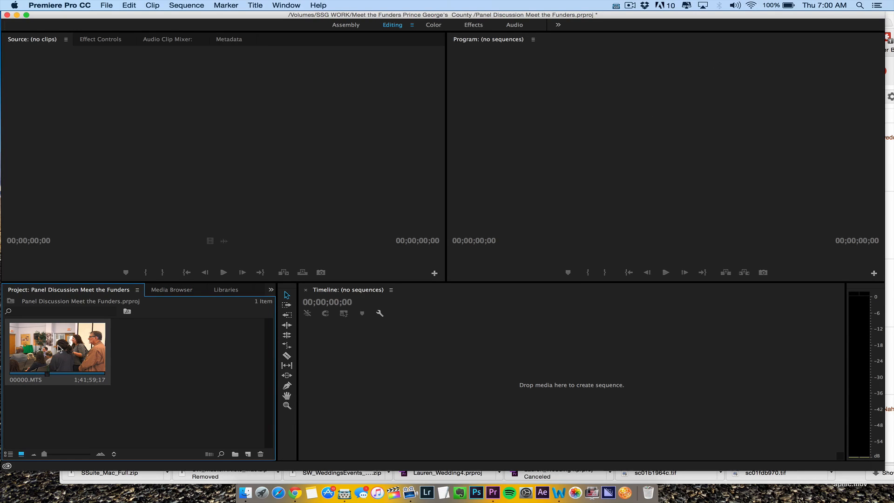
Load 00000.MTS in the Source Monitor and scrub through to the panel discussion footage.
double_click(56, 353)
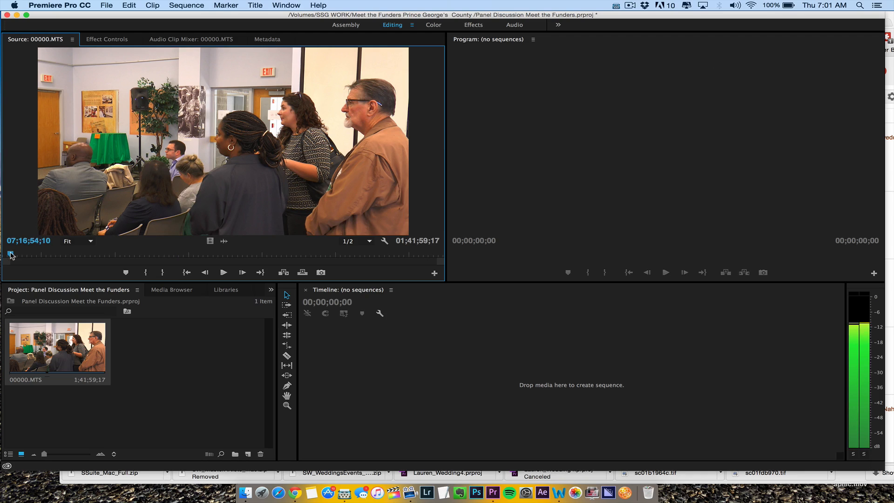
left_click_drag(11, 254, 5, 254)
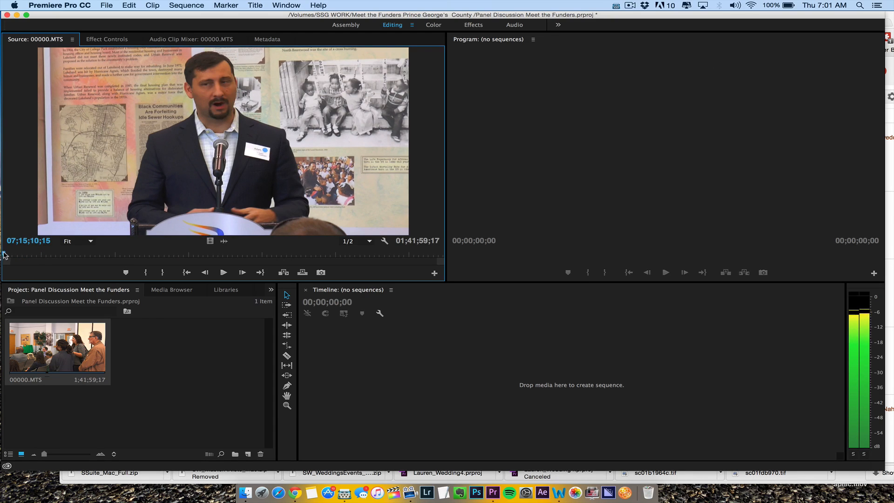
left_click_drag(6, 255, 352, 255)
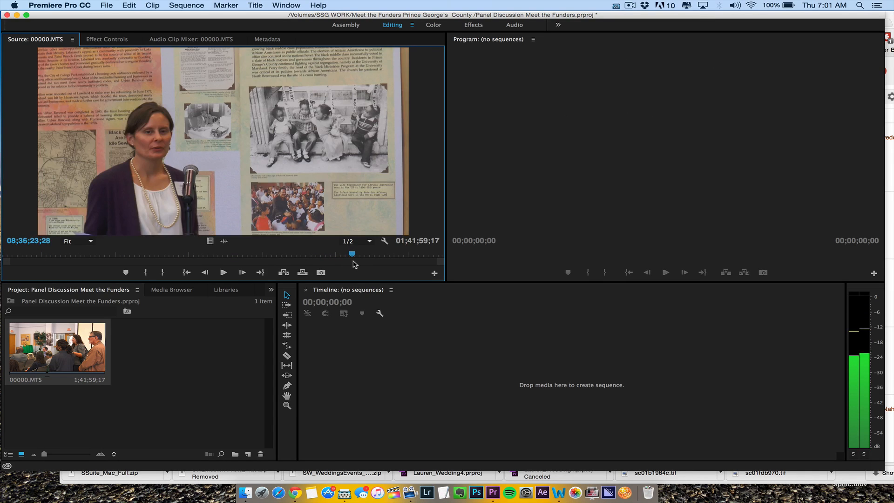
left_click_drag(352, 254, 374, 253)
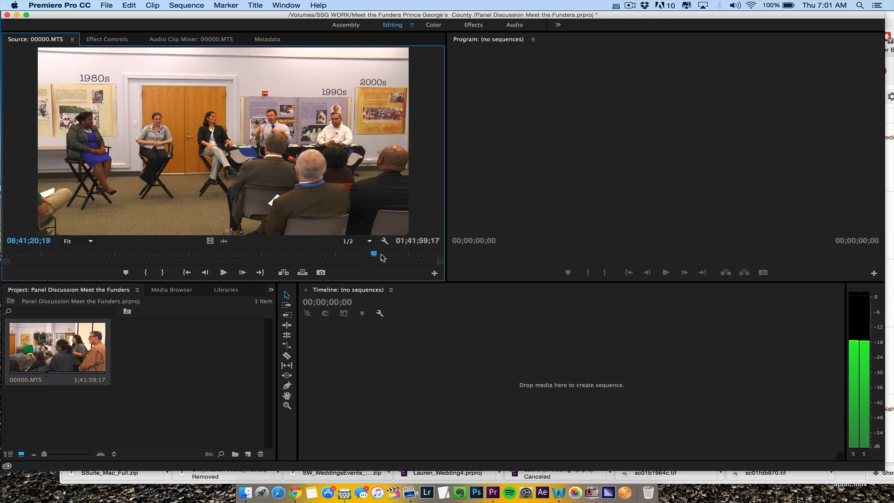
left_click_drag(374, 253, 388, 253)
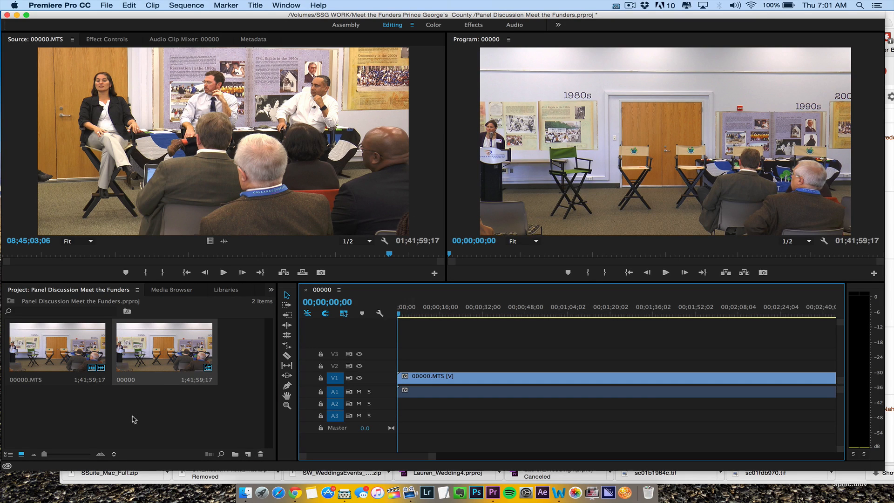
Check the 00000 sequence at early, midway and later points along the timeline.
left_click(451, 313)
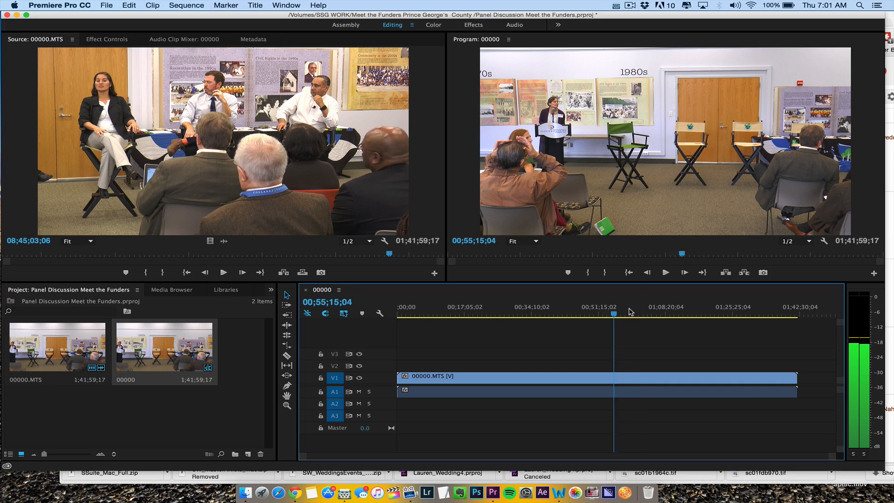
left_click(723, 314)
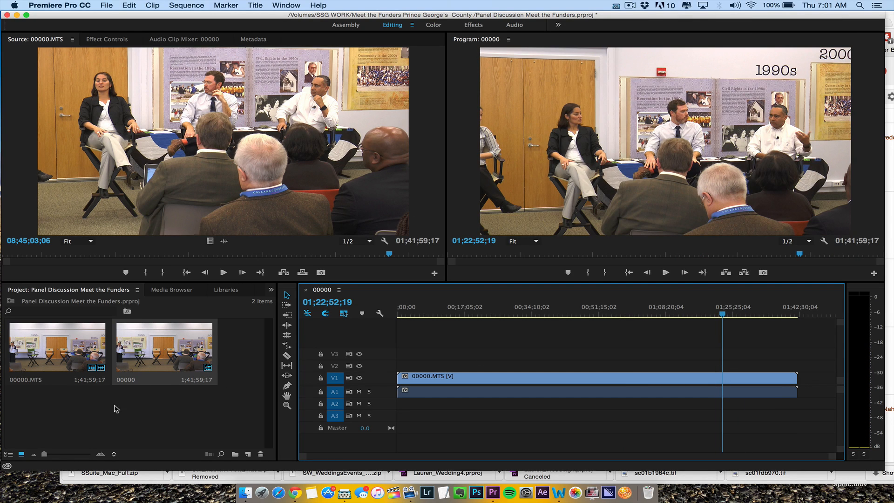
mouse_move(207, 405)
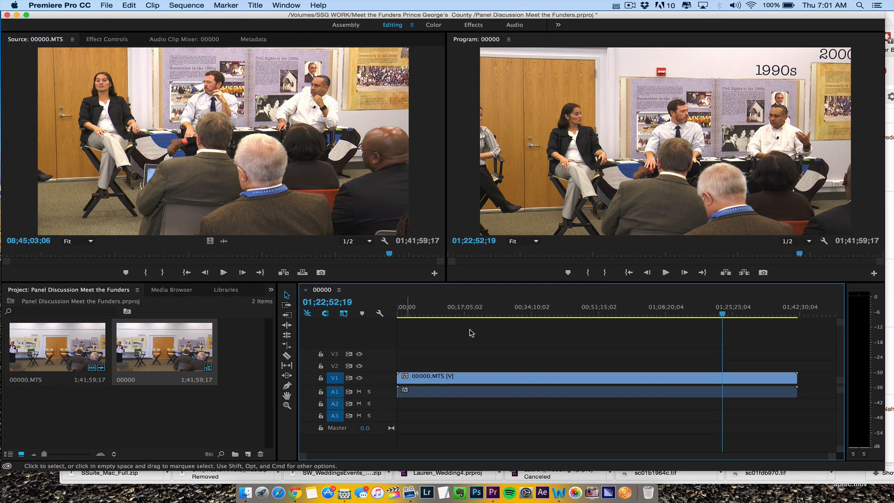
left_click(462, 314)
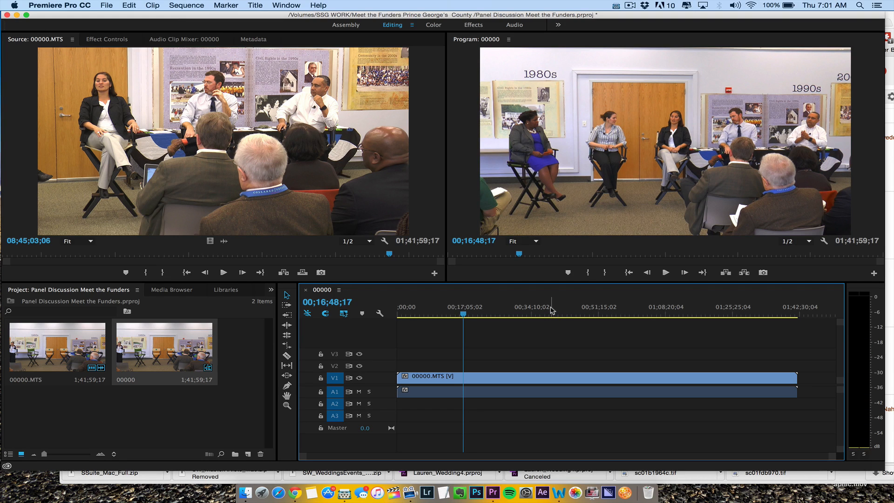
left_click(676, 314)
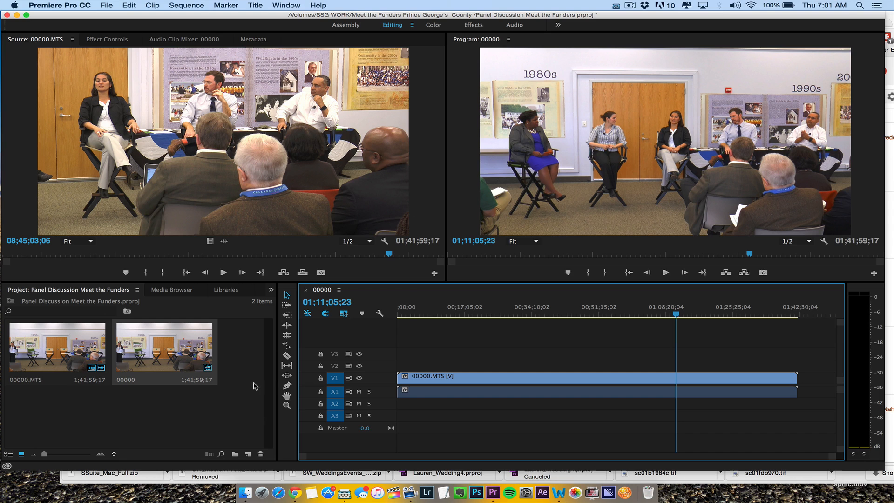
mouse_move(857, 477)
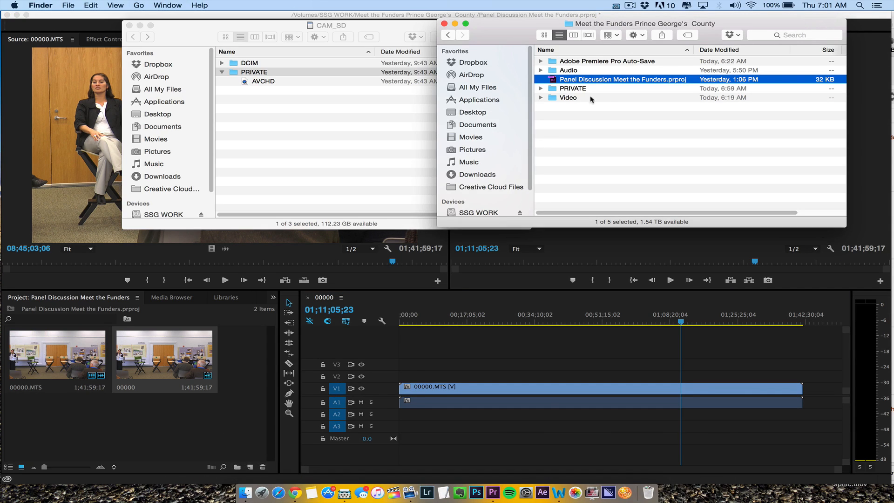
Bring the CHIPPT WAV recording from the Audio folder into the Project panel.
double_click(568, 70)
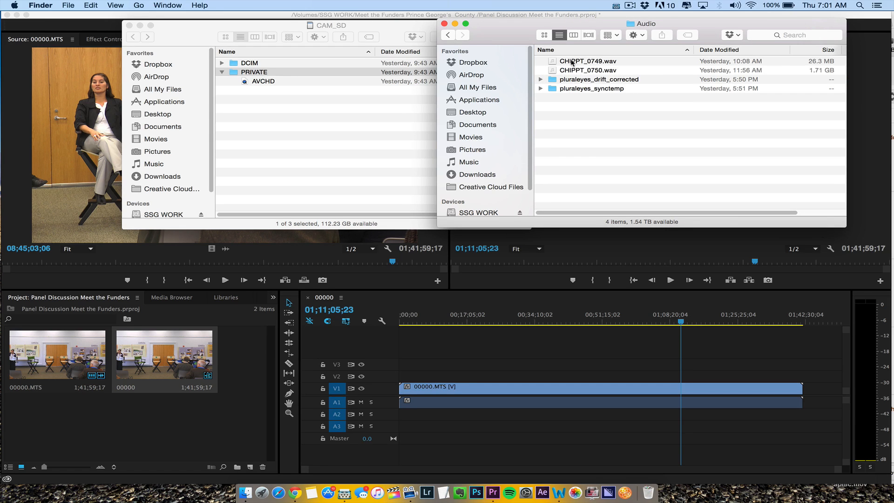
left_click_drag(587, 70, 187, 408)
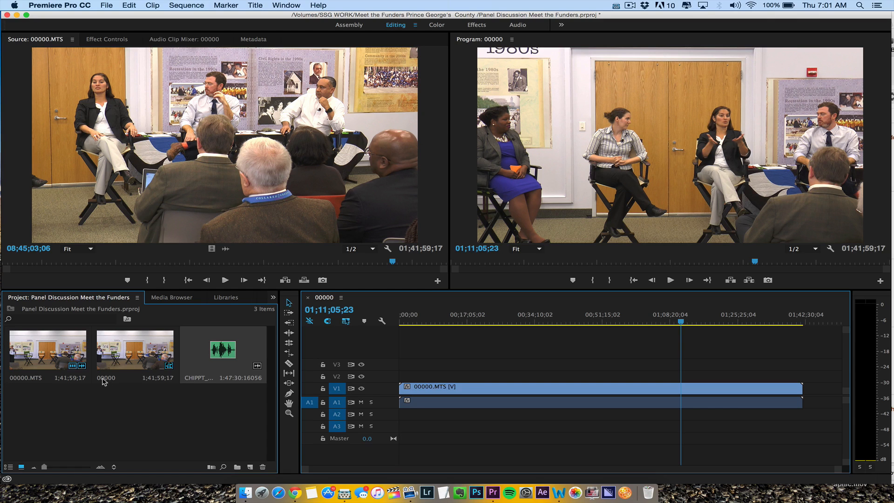
Rename the 00000 sequence to 'Regular Audio'.
double_click(106, 378)
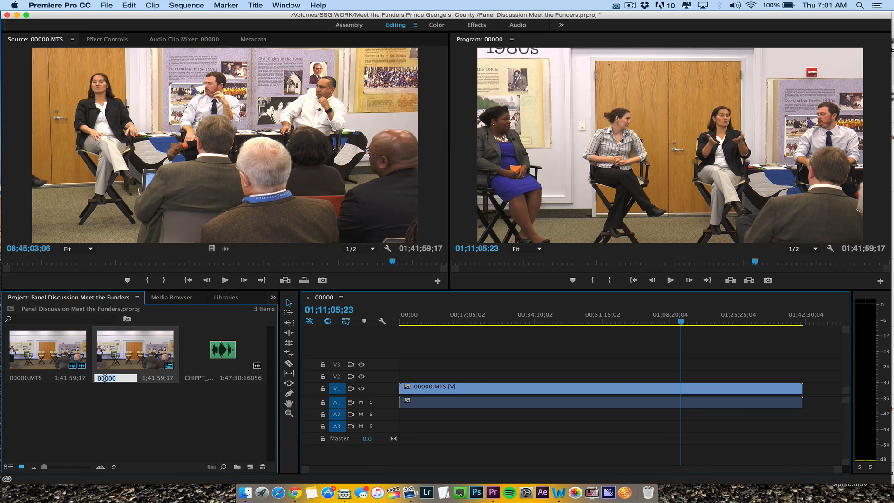
type("REgu")
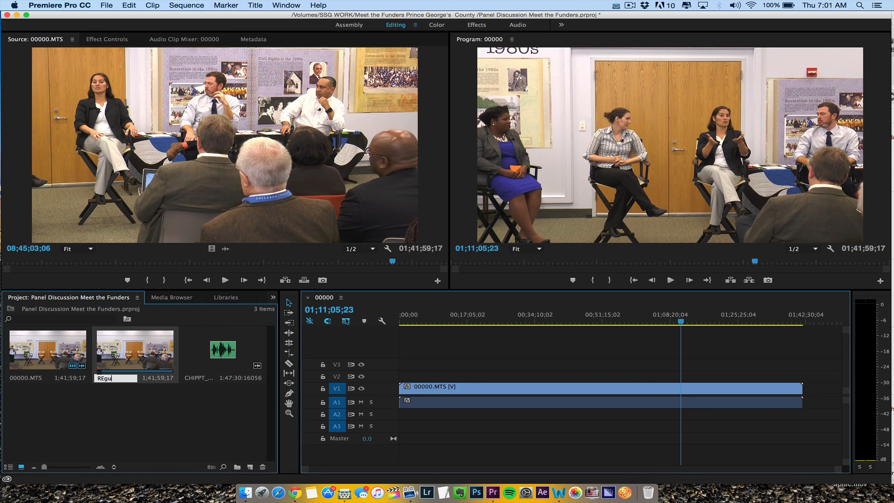
type("Regular Audio")
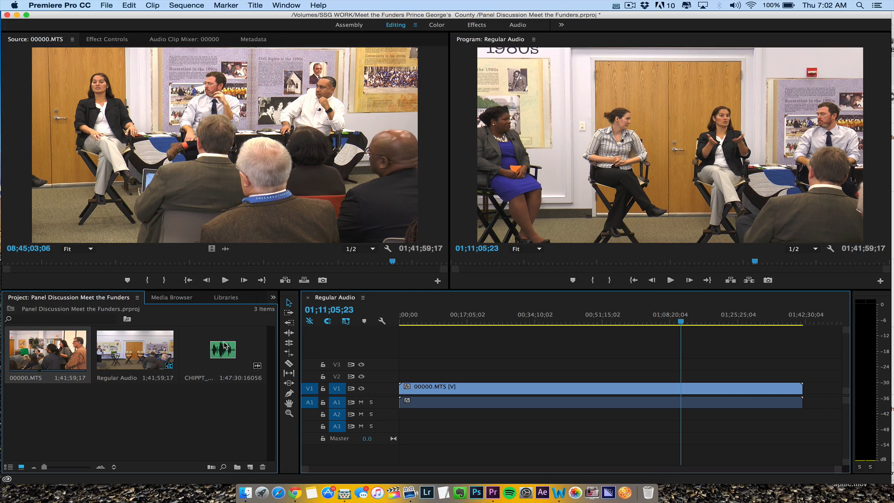
Merge 00000.MTS and the CHIPPT recording into one clip synchronized by audio.
right_click(222, 349)
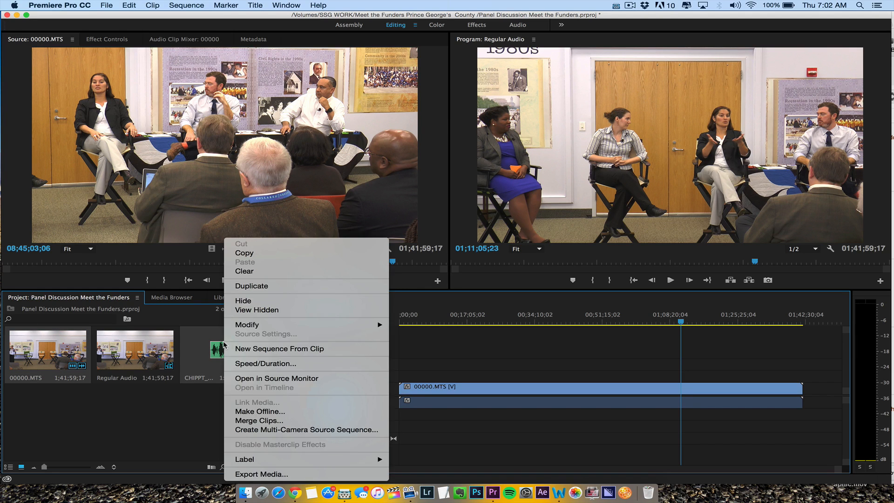
mouse_move(279, 348)
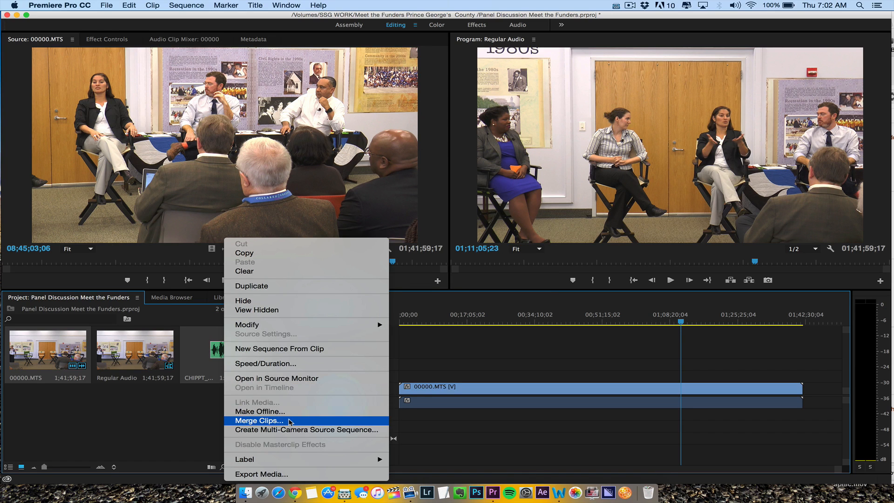
left_click(259, 420)
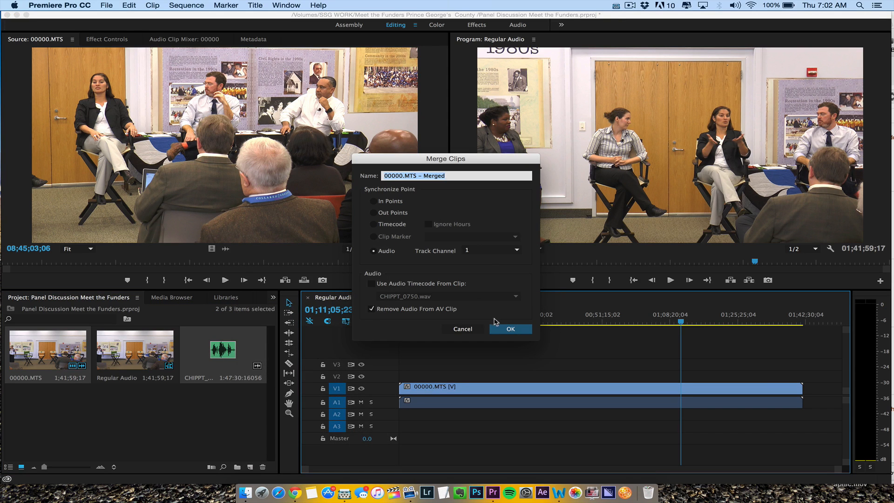
left_click(510, 329)
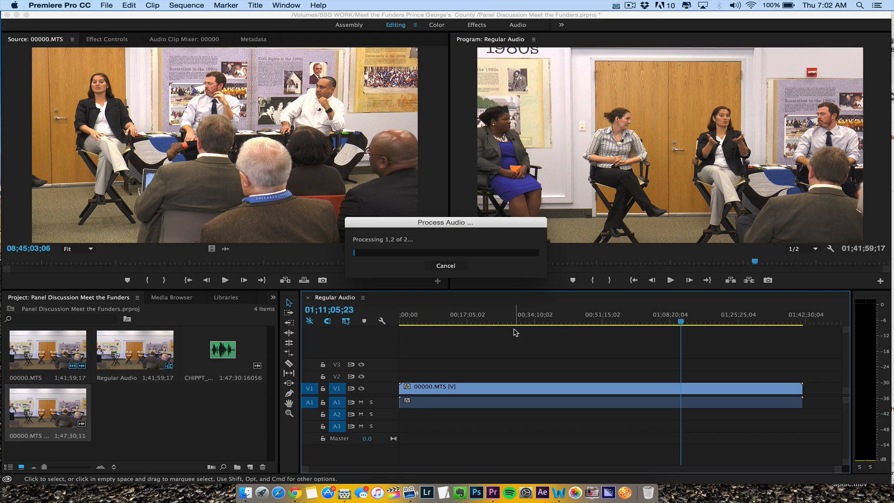